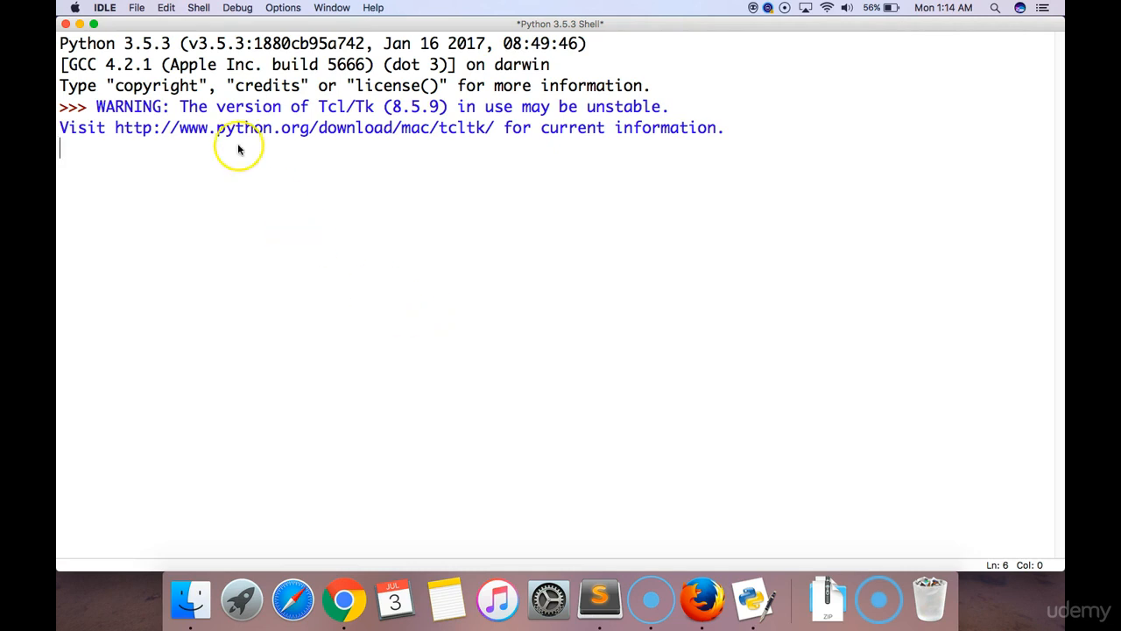
Create a new empty script and save it as file.py on the Desktop.
{"action": "left_click", "coordinate": [137, 7]}
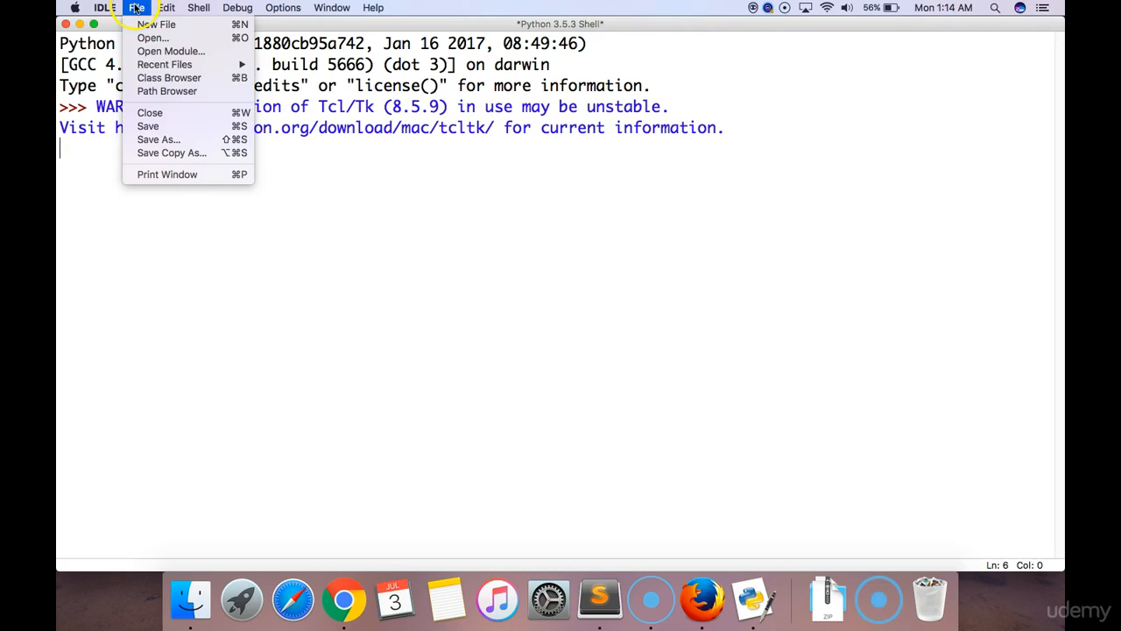
{"action": "left_click", "coordinate": [155, 24]}
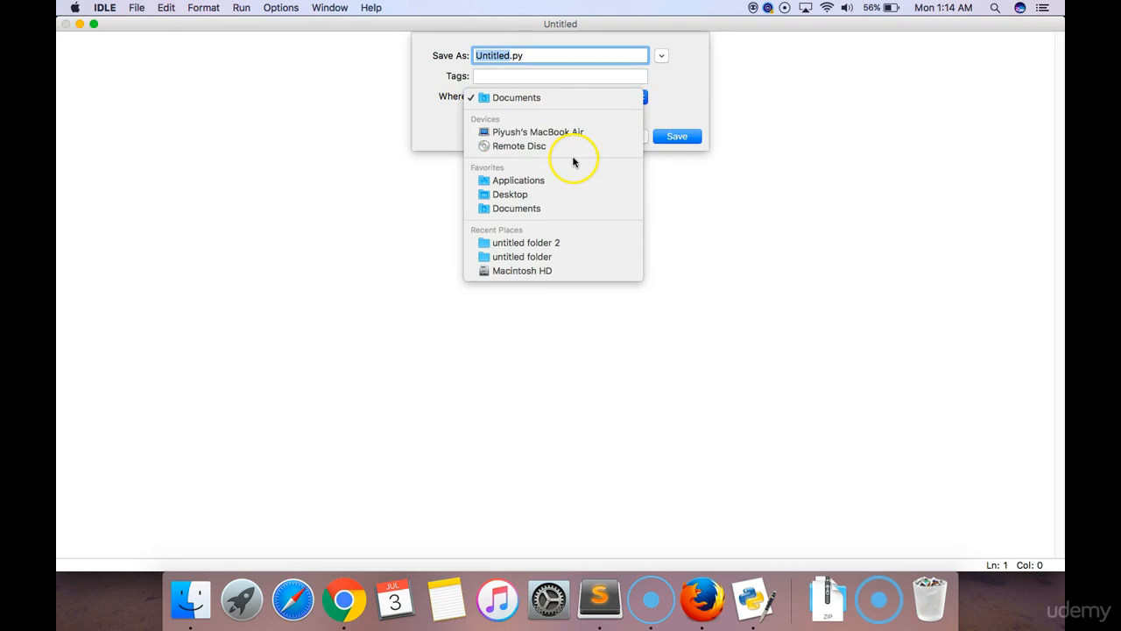
{"action": "left_click", "coordinate": [509, 193]}
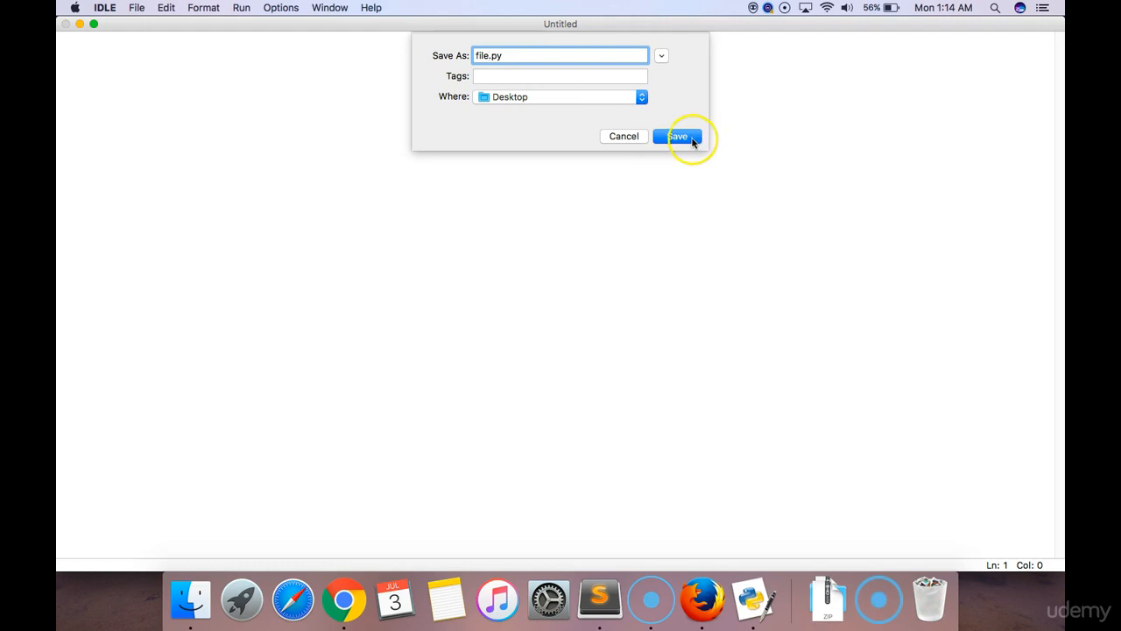
{"action": "left_click", "coordinate": [676, 137]}
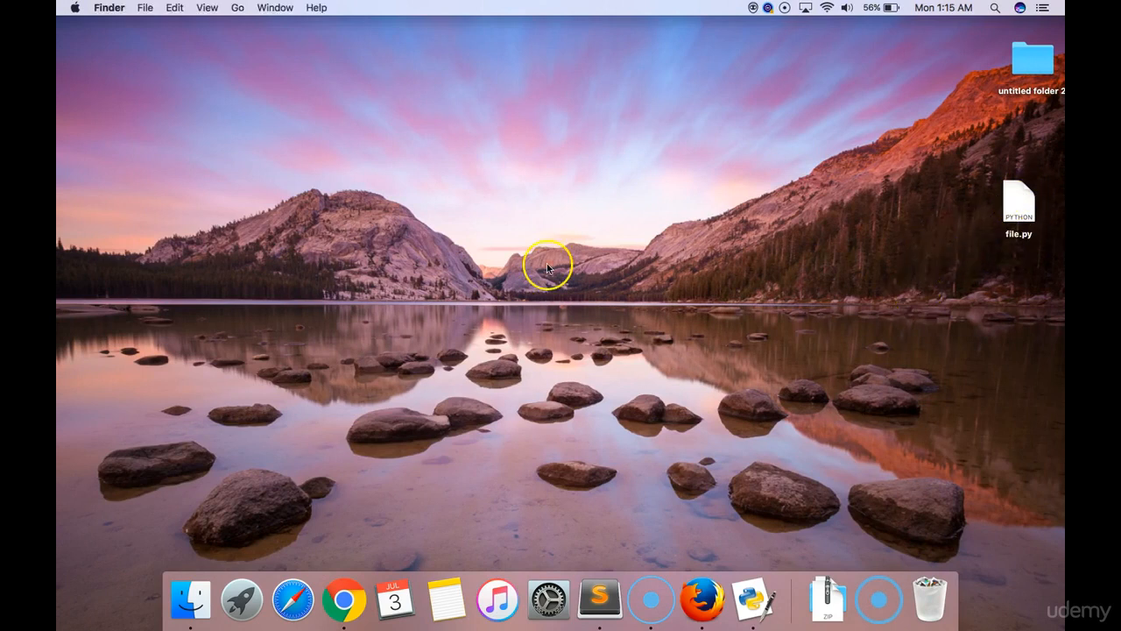
Open file.py from the Desktop in an IDLE editor window.
{"action": "double_click", "coordinate": [1019, 201]}
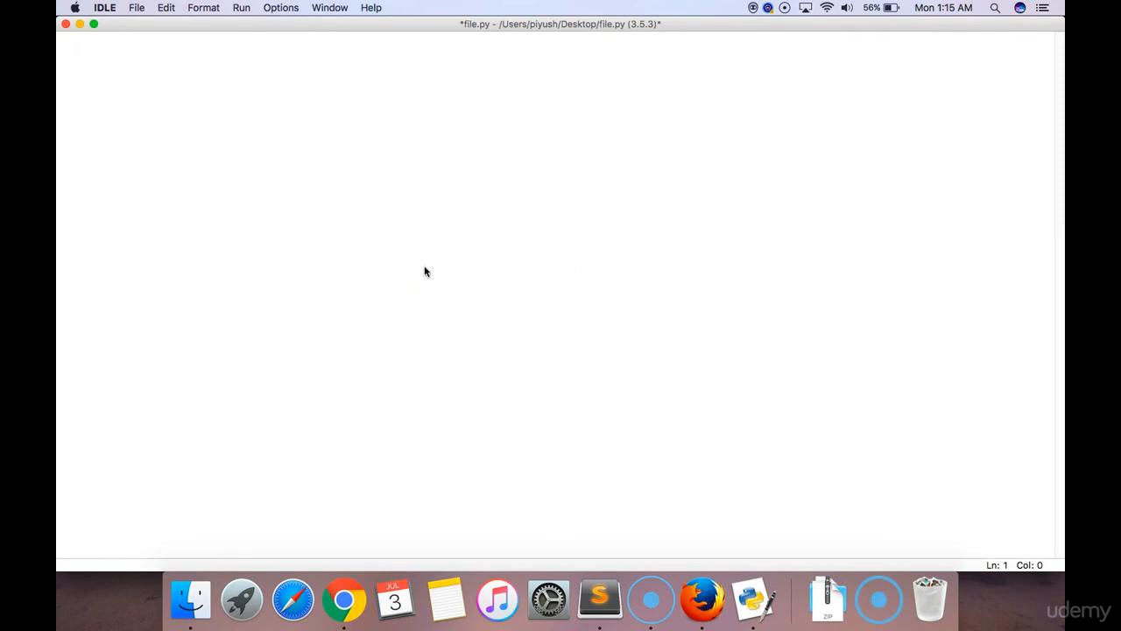
Write the partial line file=open('python.txt', with the mode argument still to come.
{"action": "type", "text": "file="}
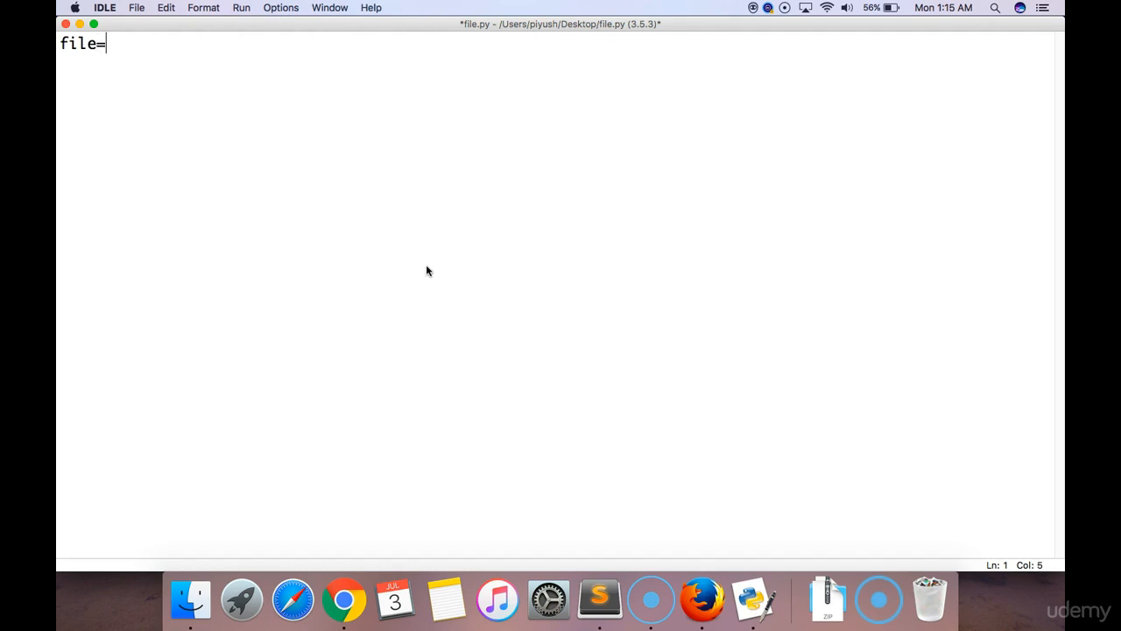
{"action": "type", "text": "open"}
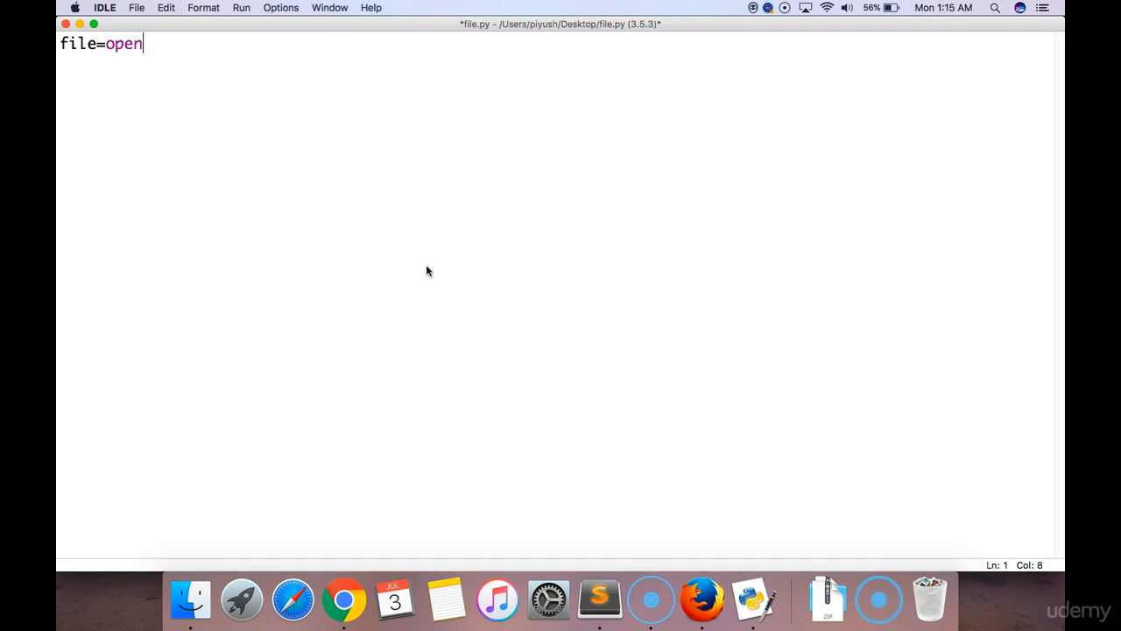
{"action": "type", "text": "()"}
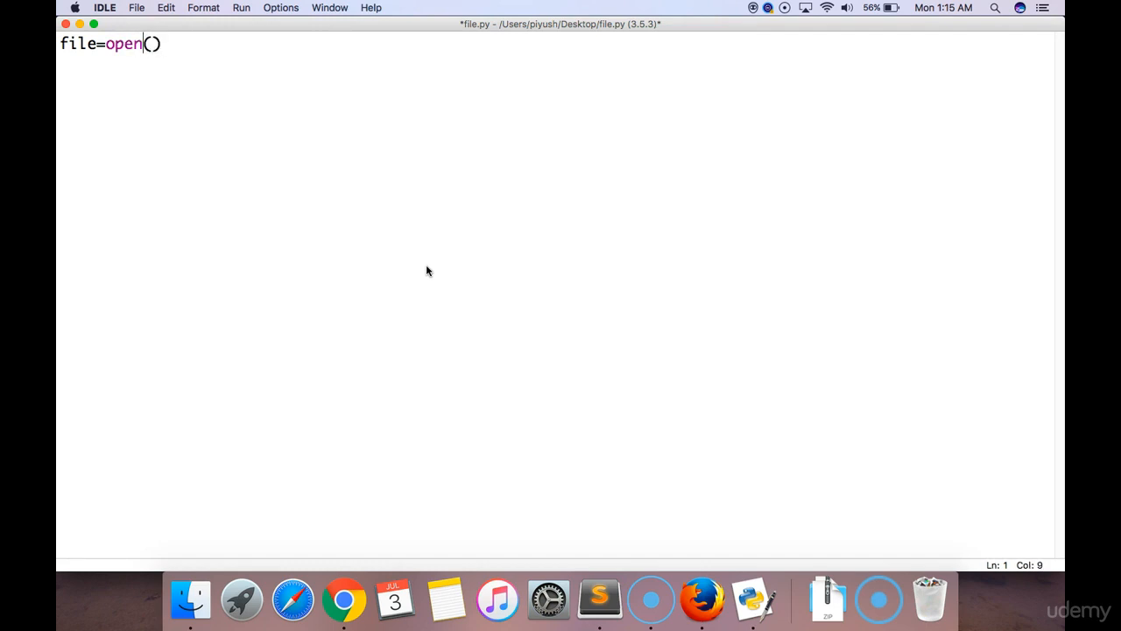
{"action": "type", "text": "''"}
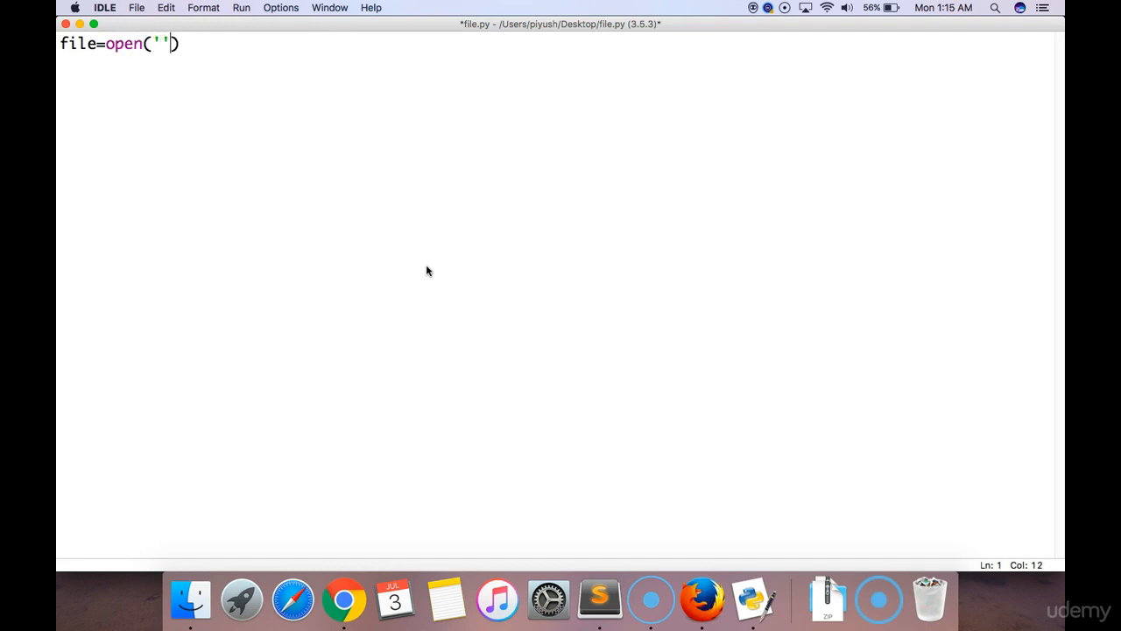
{"action": "key", "text": "left"}
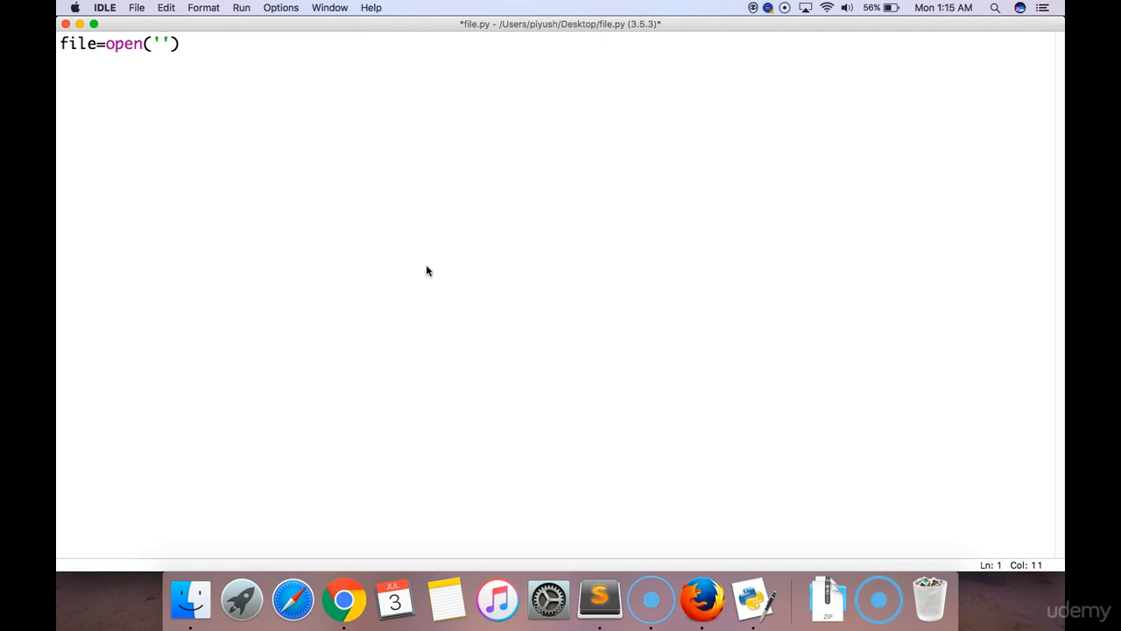
{"action": "type", "text": "python.t"}
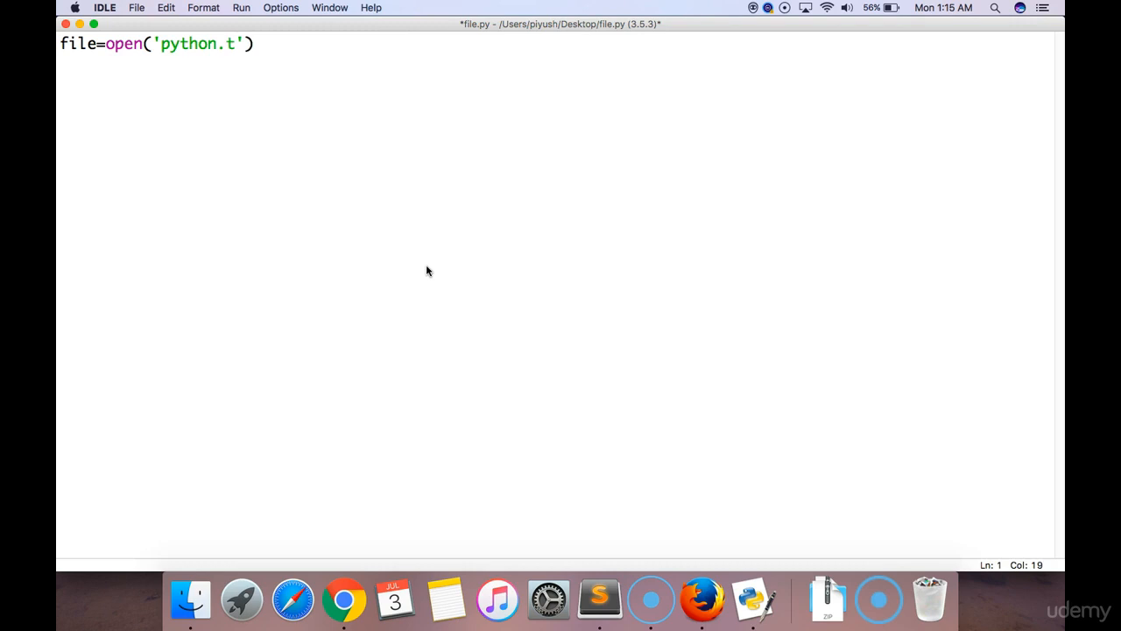
{"action": "type", "text": "xt"}
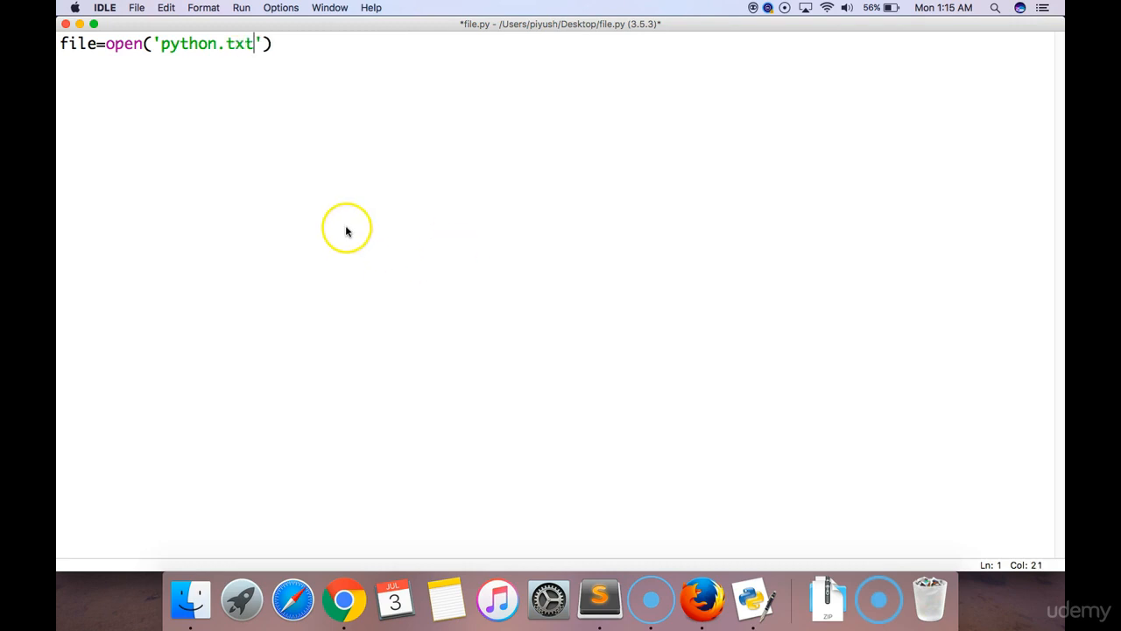
{"action": "double_click", "coordinate": [183, 43]}
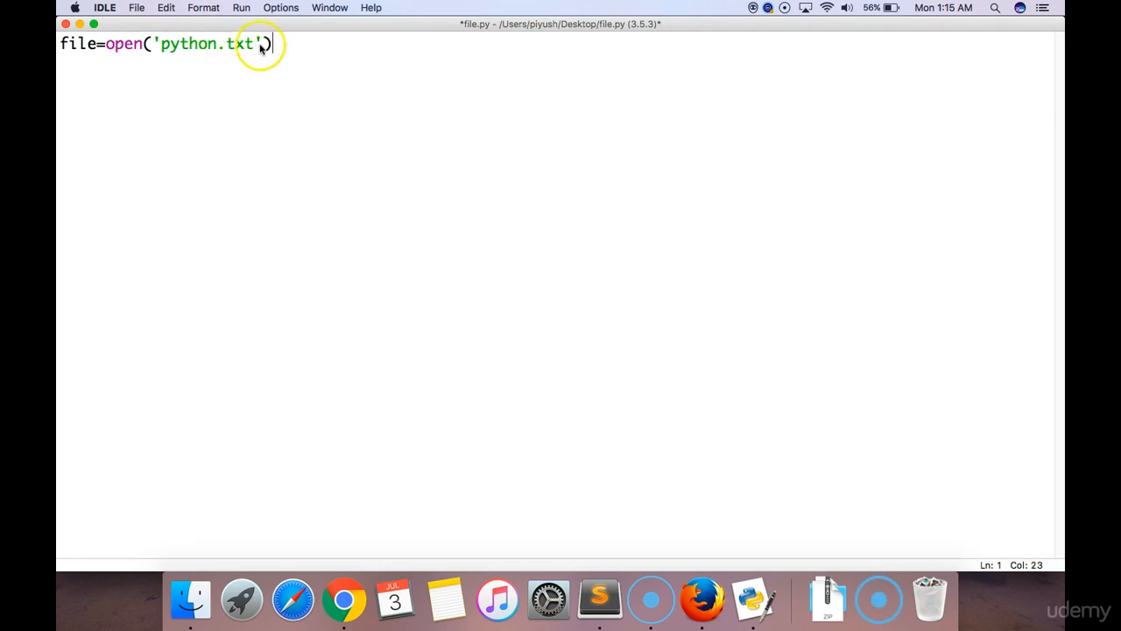
{"action": "type", "text": ","}
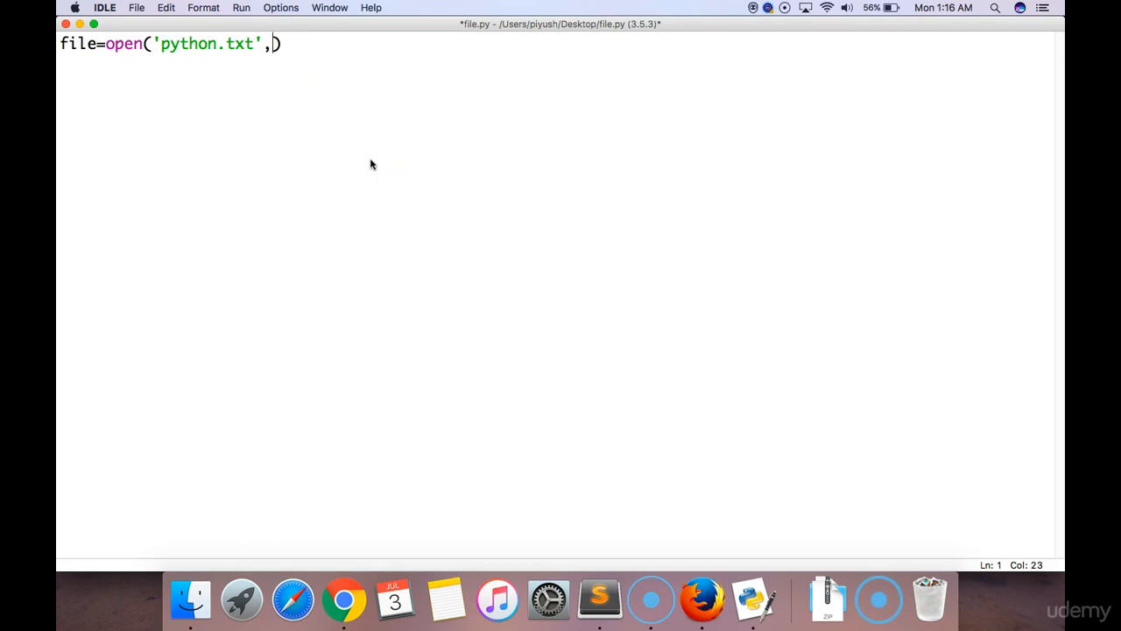
{"action": "mouse_move", "coordinate": [343, 133]}
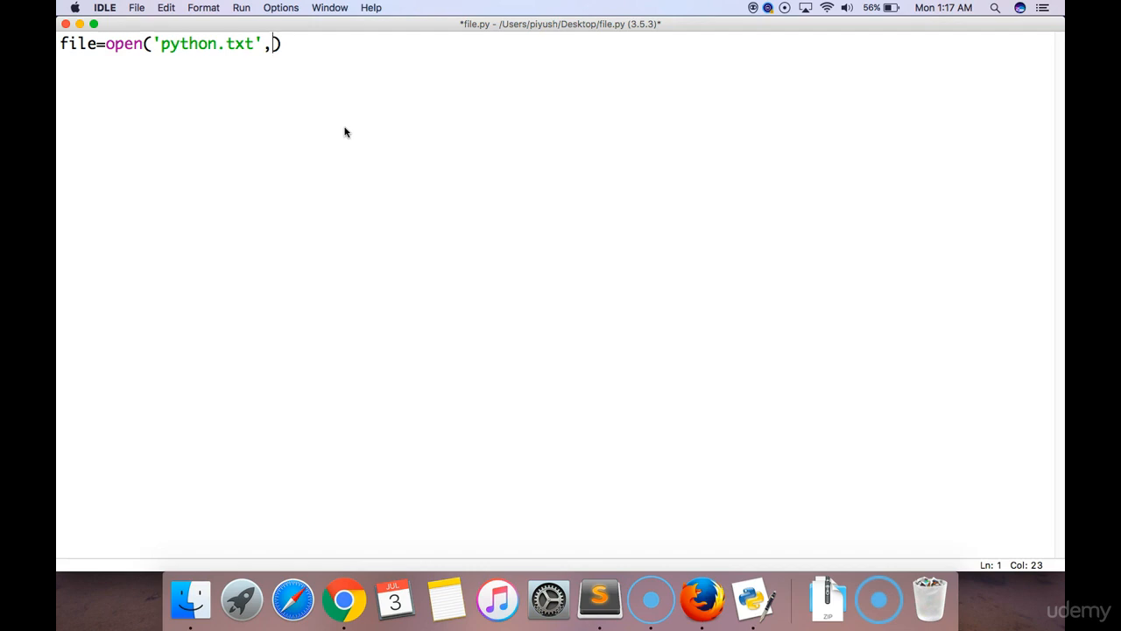
Enter w+ unquoted as the mode argument, producing an invalid syntax error on run.
{"action": "type", "text": "w"}
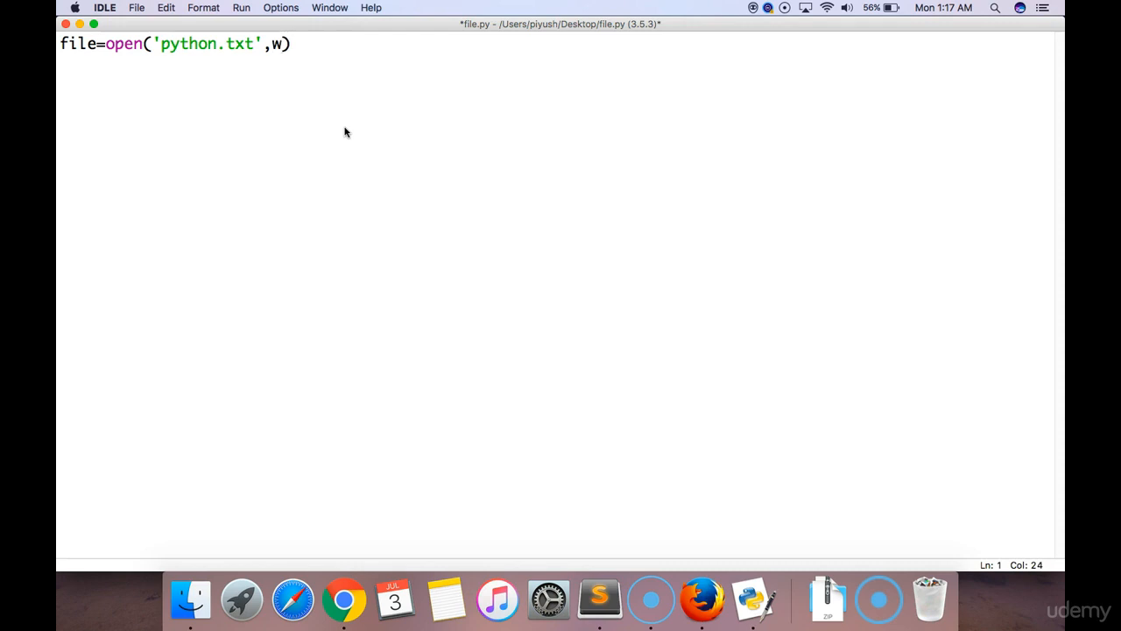
{"action": "type", "text": "+"}
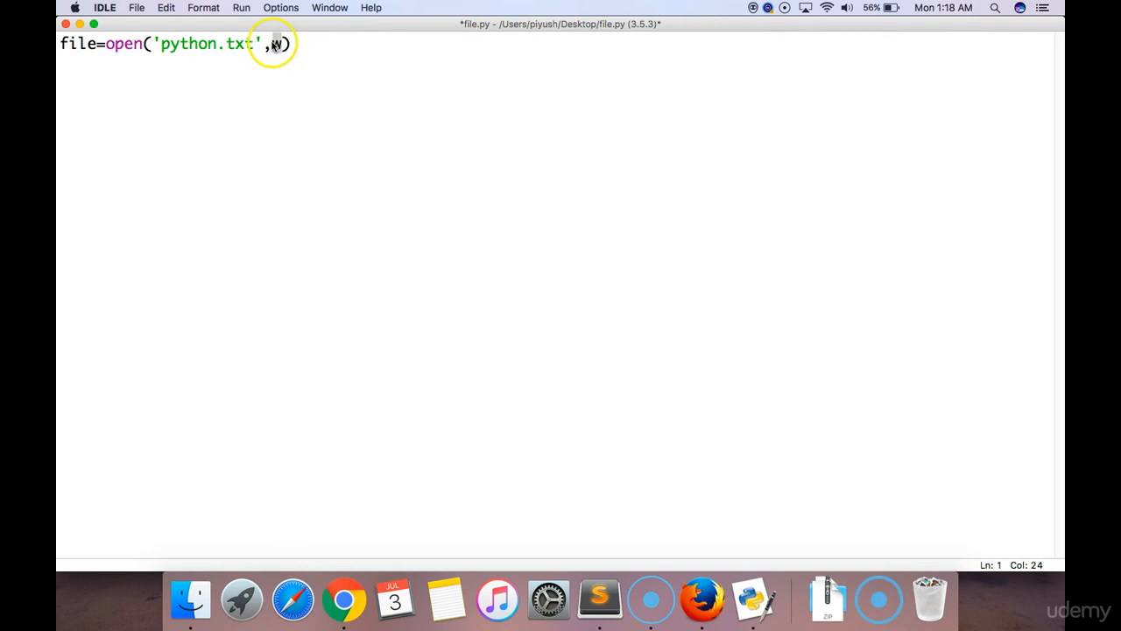
{"action": "type", "text": "w"}
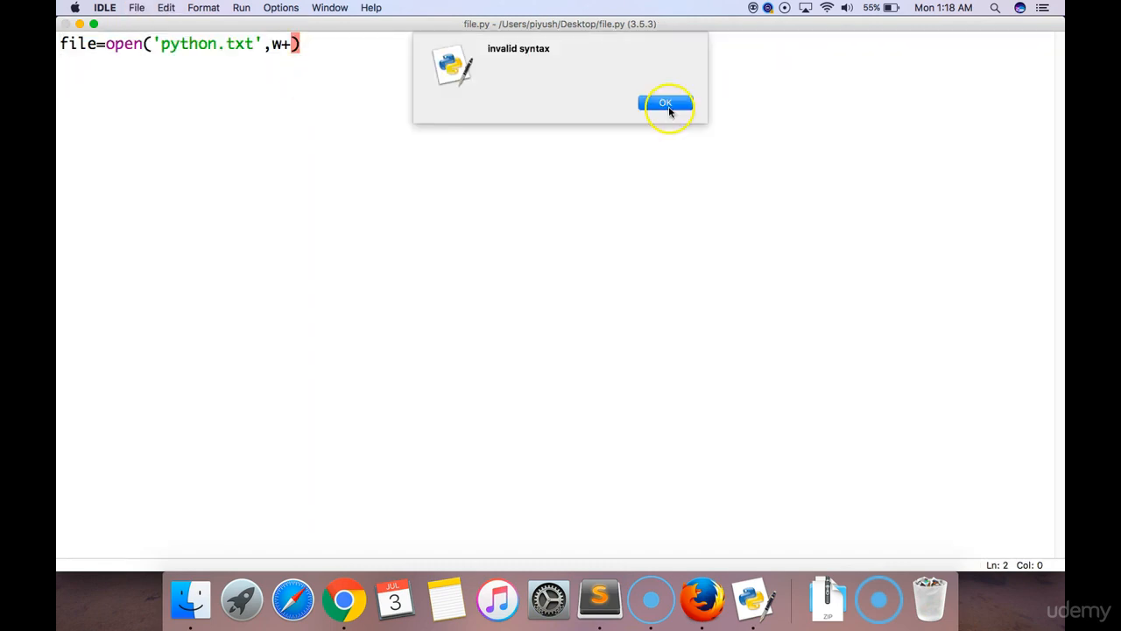
Dismiss the syntax error and run file.py with the mode quoted as 'w+'.
{"action": "left_click", "coordinate": [665, 101]}
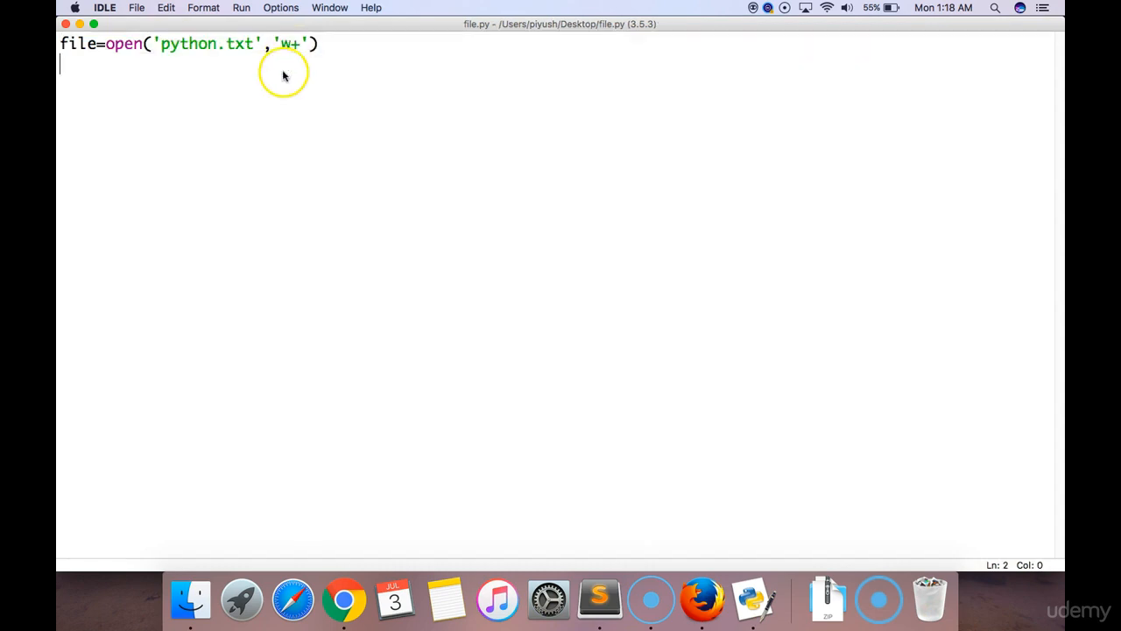
{"action": "left_click", "coordinate": [242, 7]}
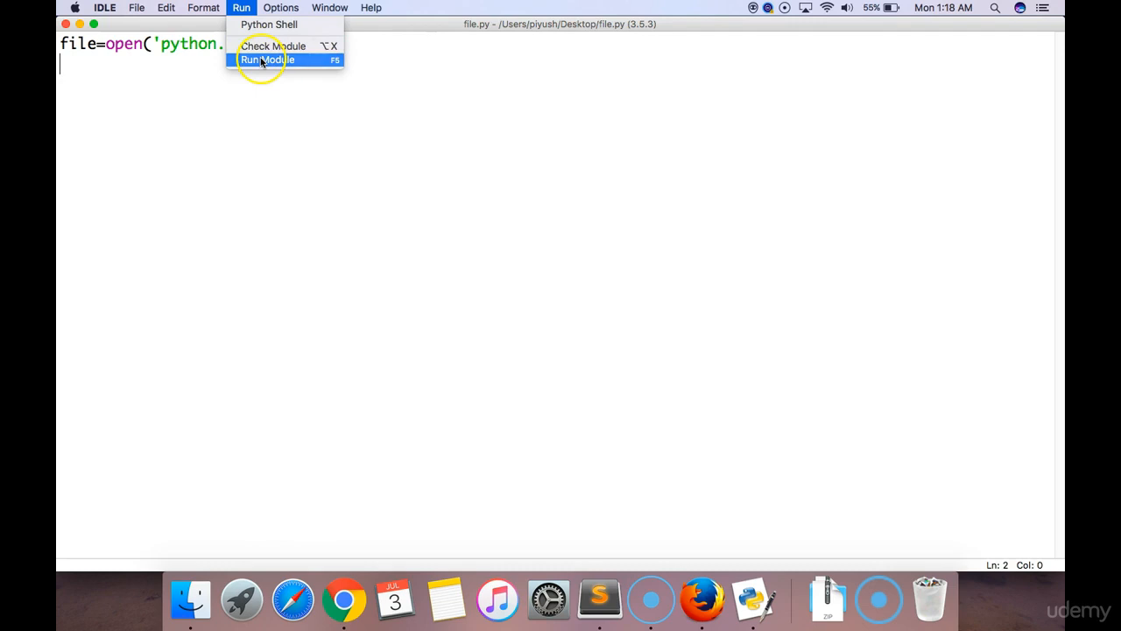
{"action": "left_click", "coordinate": [267, 60]}
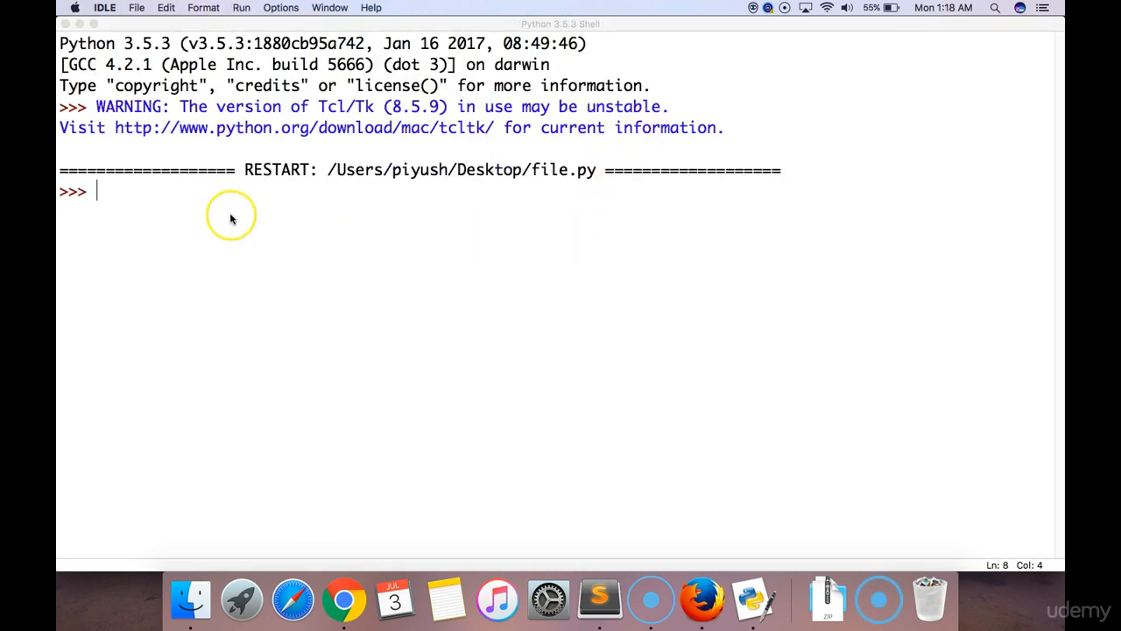
{"action": "mouse_move", "coordinate": [438, 200]}
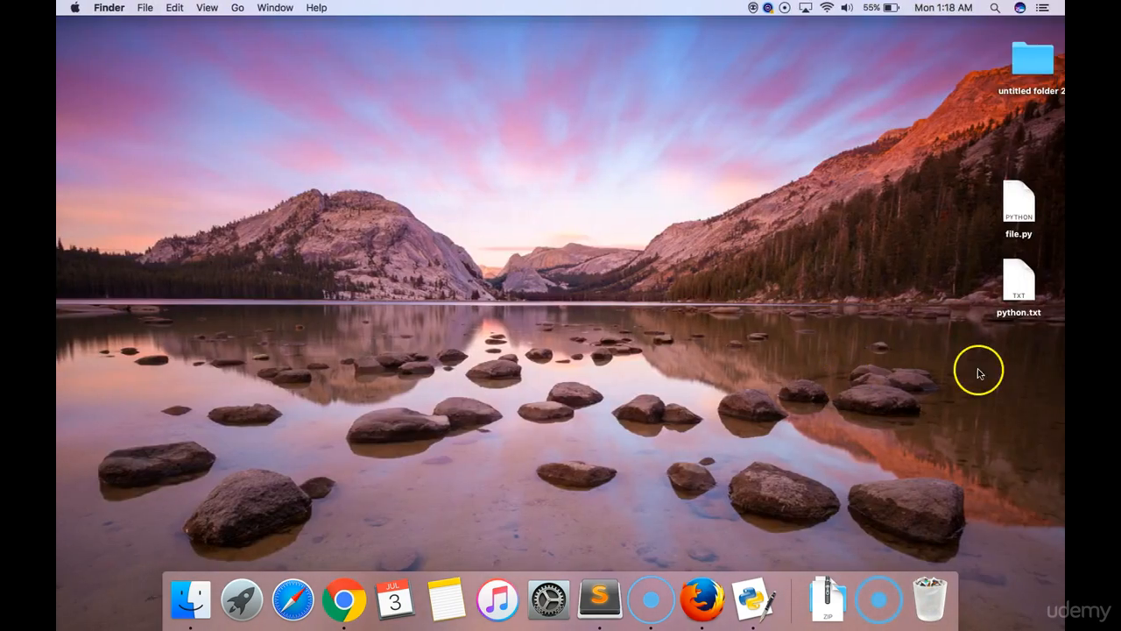
{"action": "mouse_move", "coordinate": [962, 377]}
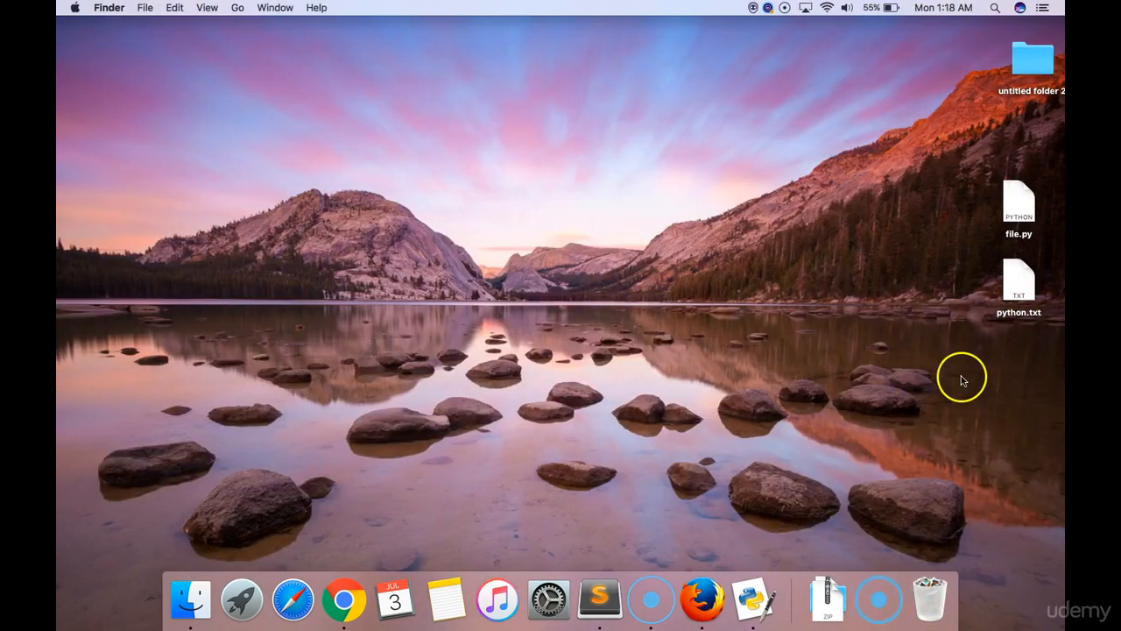
{"action": "mouse_move", "coordinate": [1020, 294]}
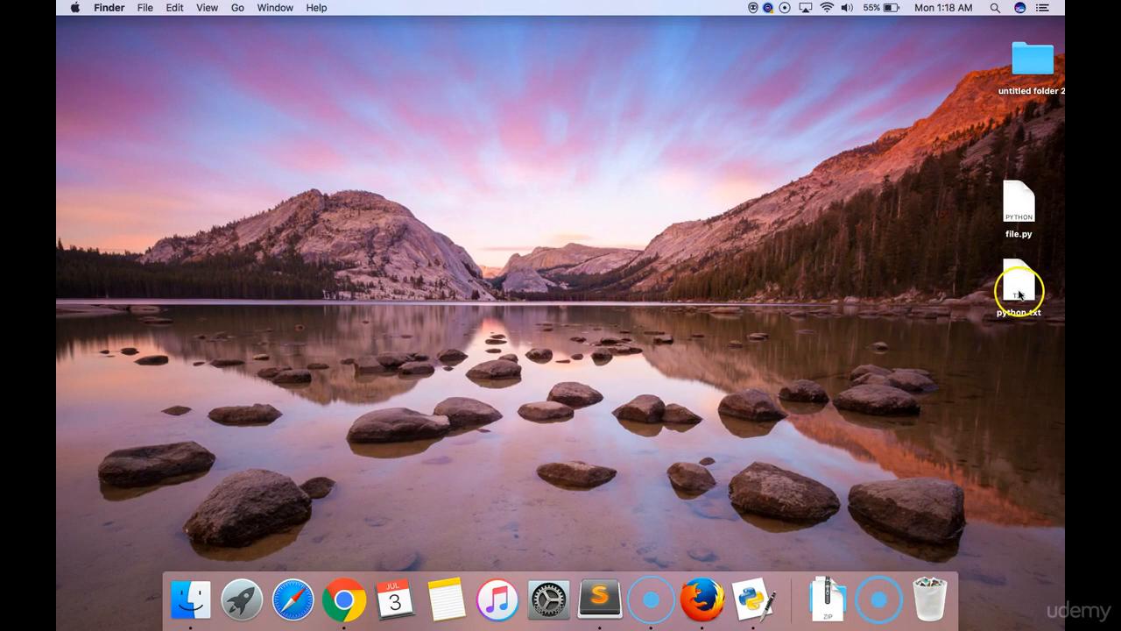
Open the newly created python.txt from the Desktop to confirm it is empty.
{"action": "double_click", "coordinate": [1020, 289]}
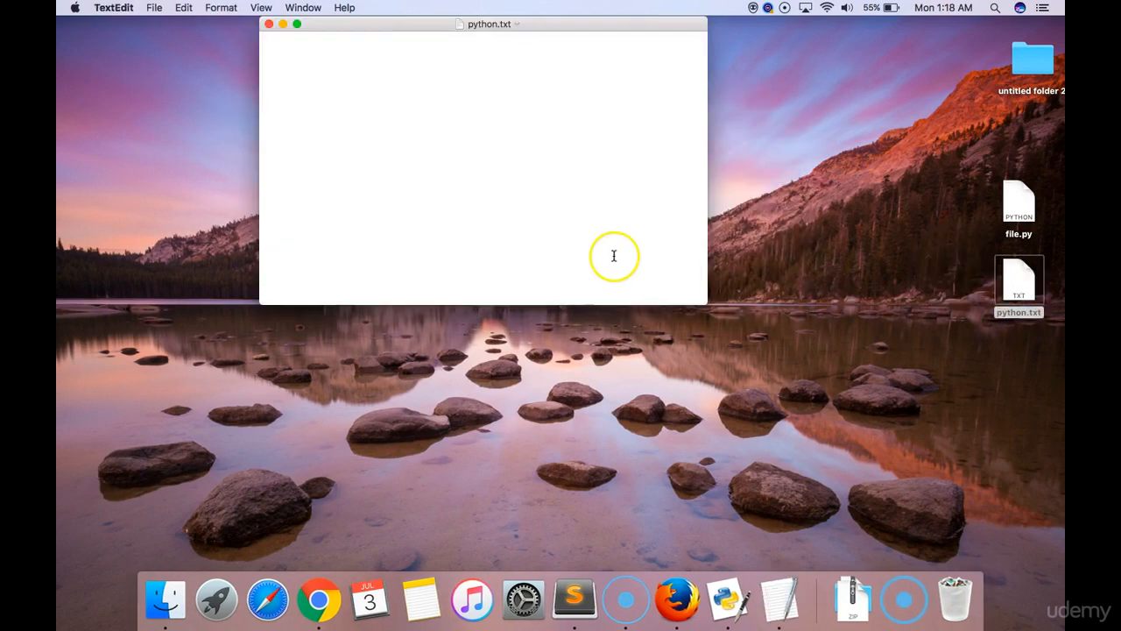